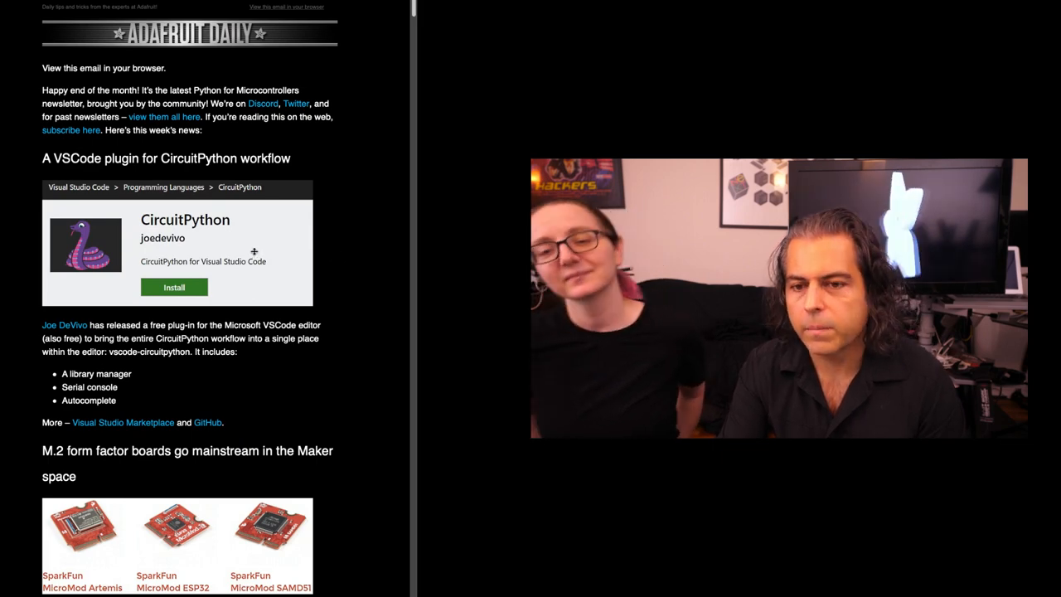
pyautogui.moveTo(20, 219)
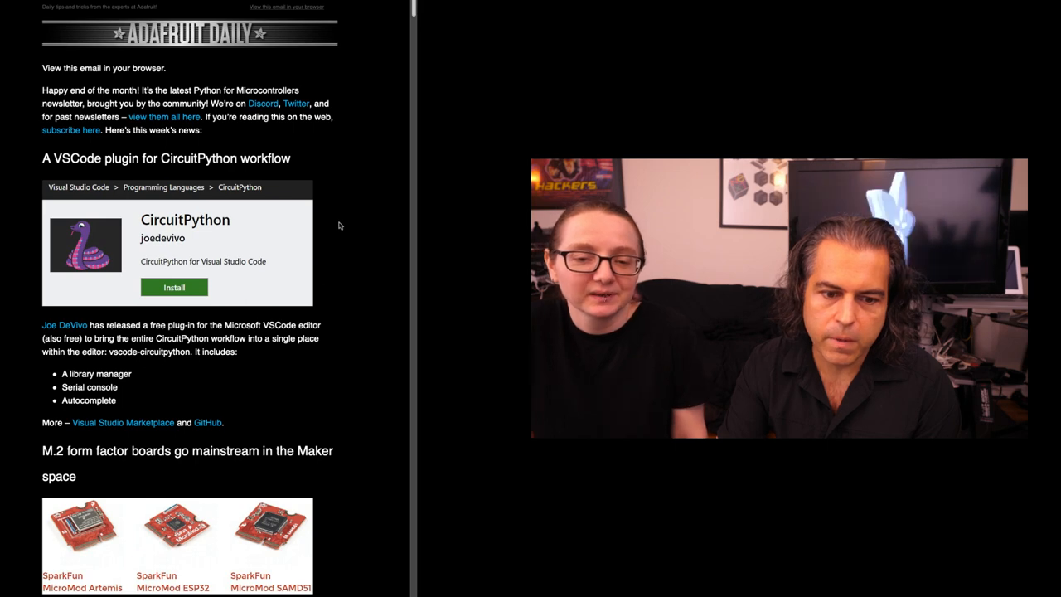
pyautogui.scroll(-3)
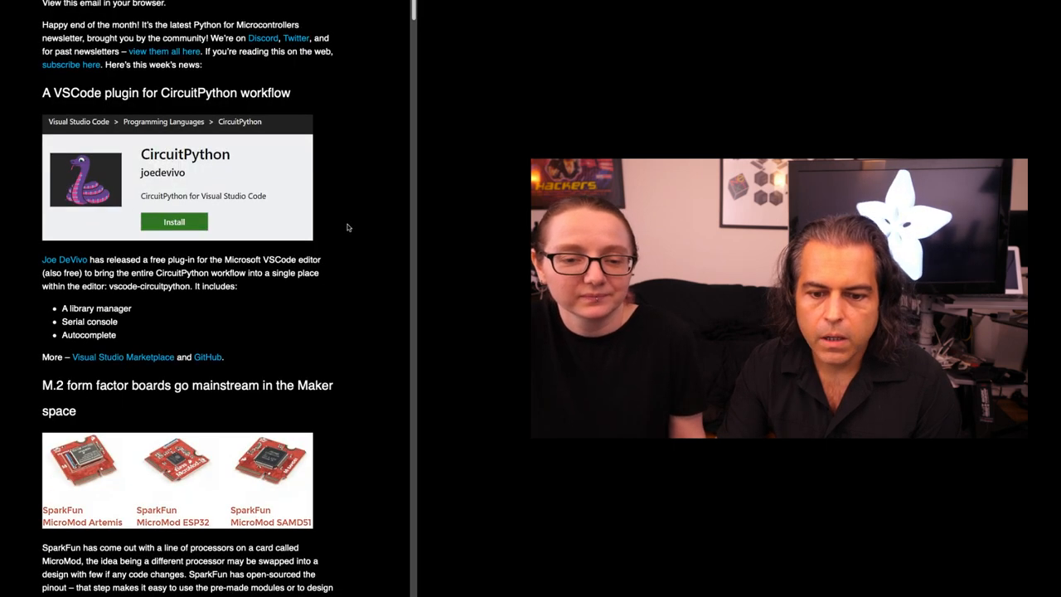
pyautogui.scroll(-3)
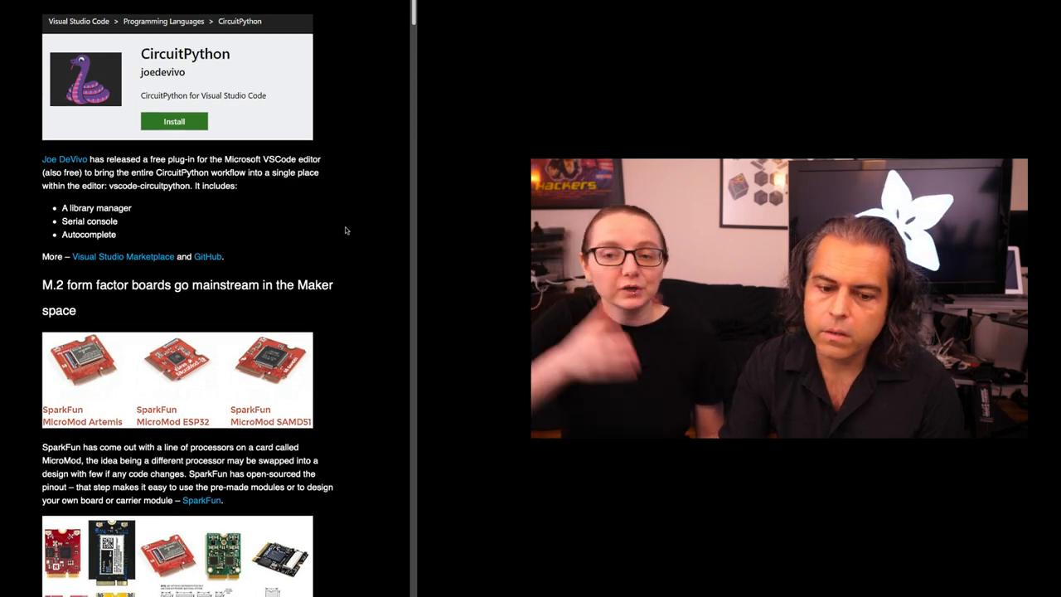
pyautogui.scroll(-3)
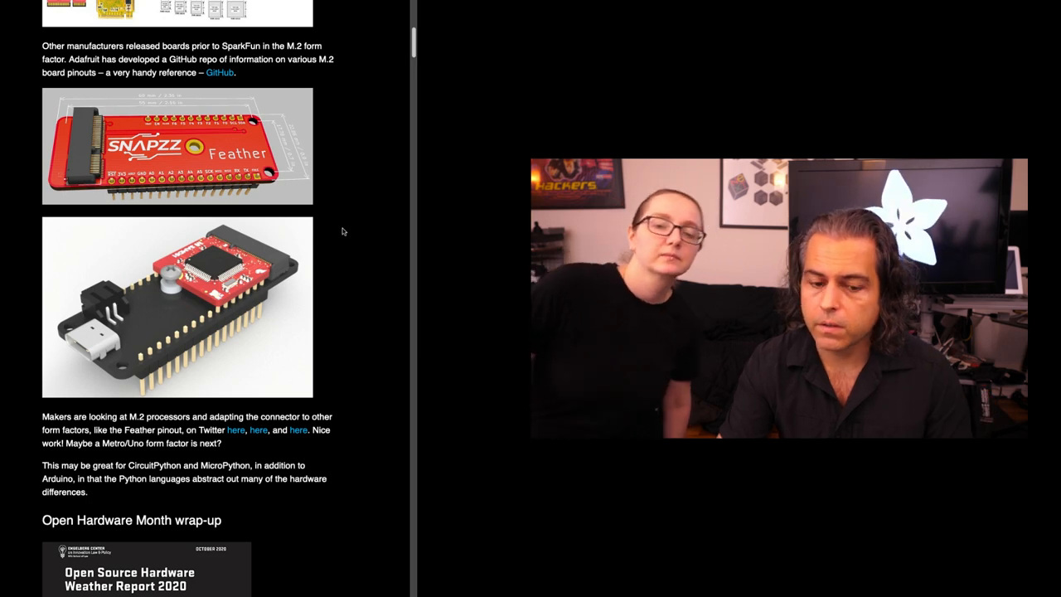
pyautogui.scroll(-3)
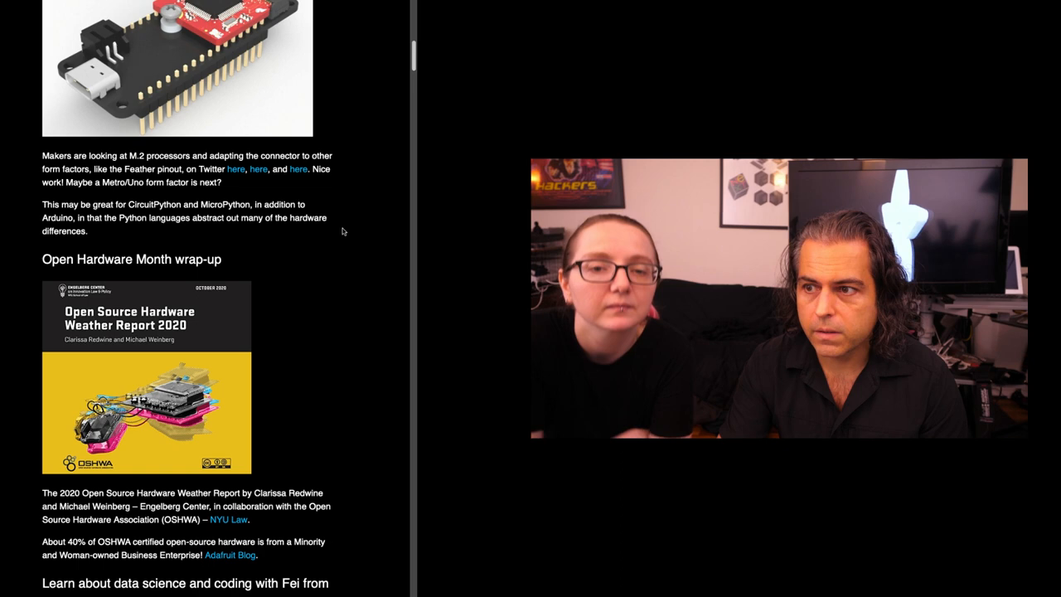
pyautogui.scroll(-3)
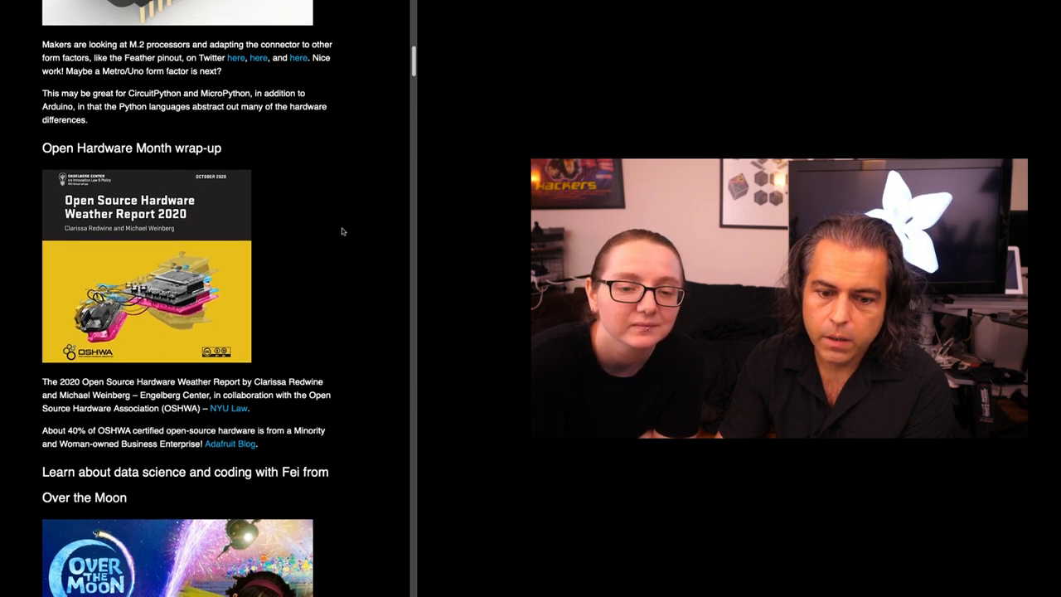
pyautogui.scroll(-3)
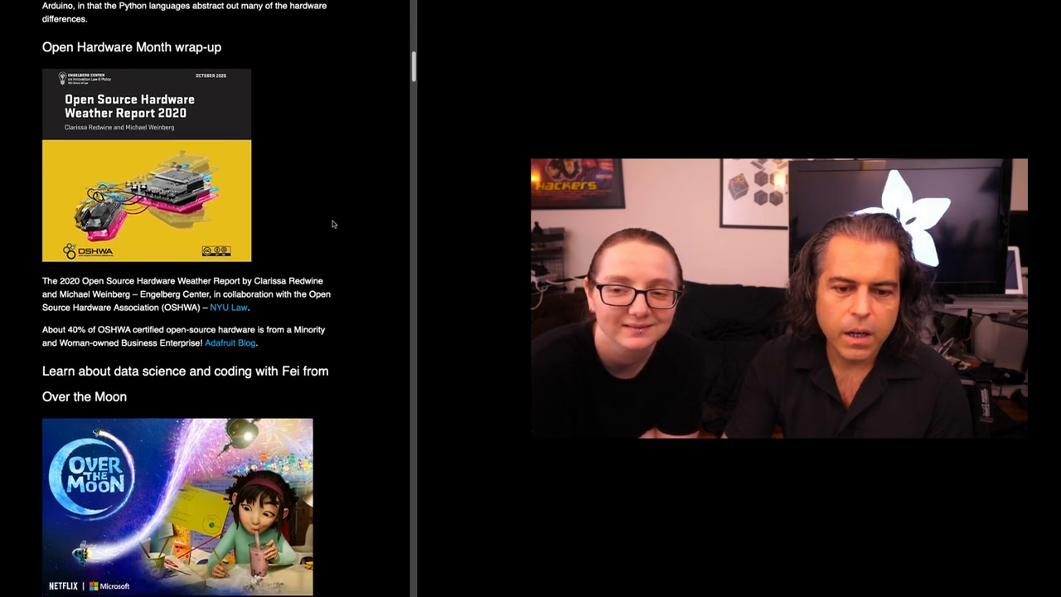
pyautogui.scroll(-3)
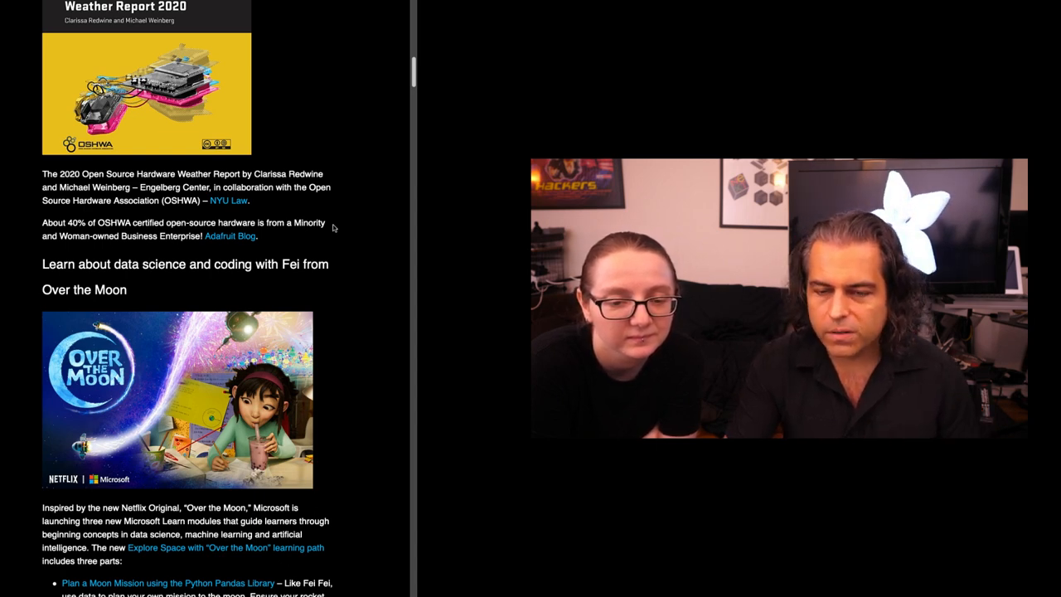
pyautogui.scroll(-3)
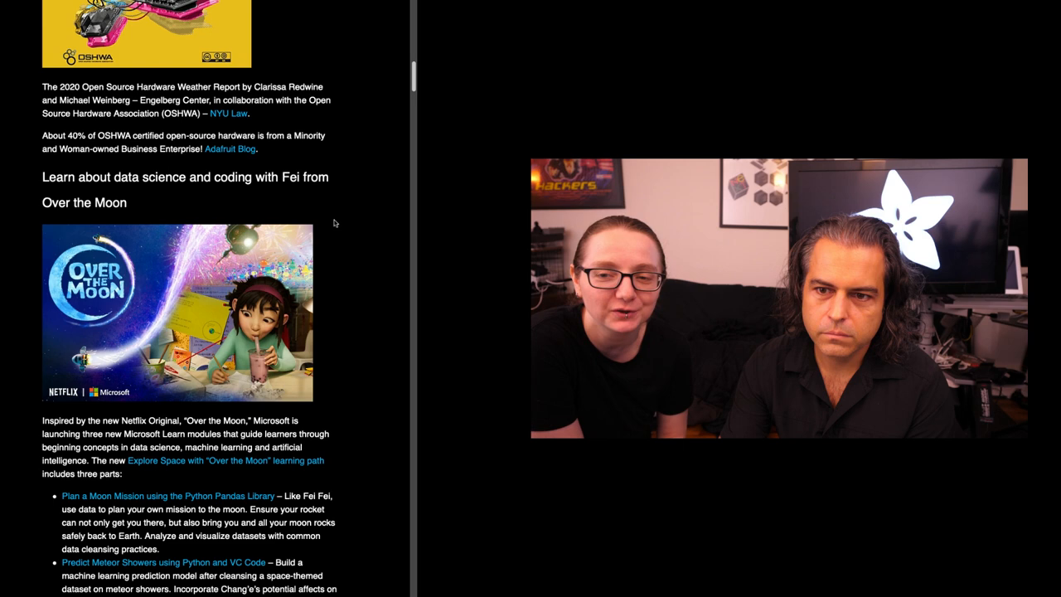
pyautogui.scroll(-3)
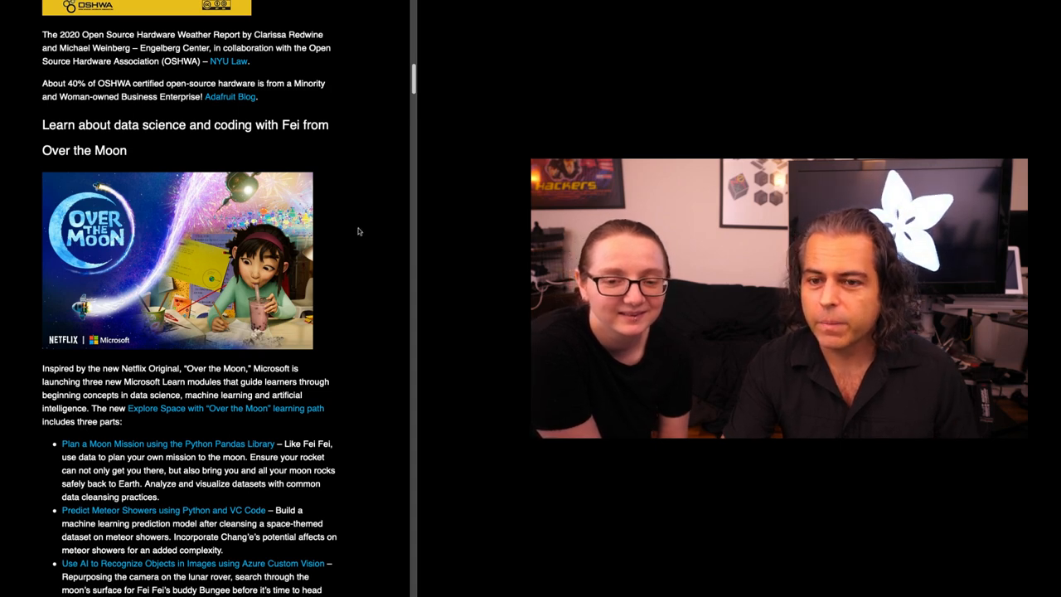
pyautogui.scroll(-3)
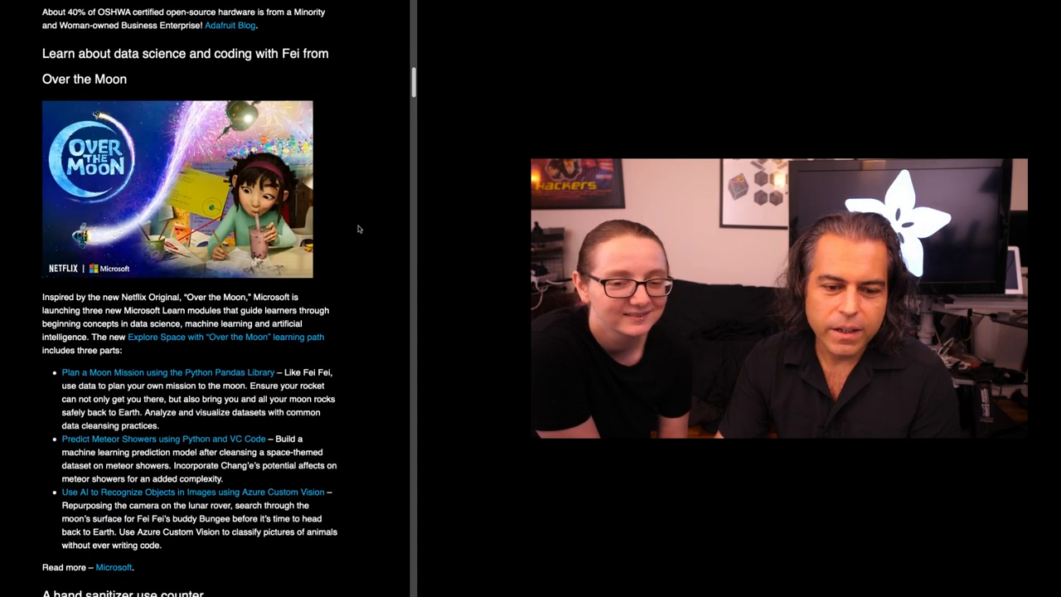
pyautogui.scroll(-3)
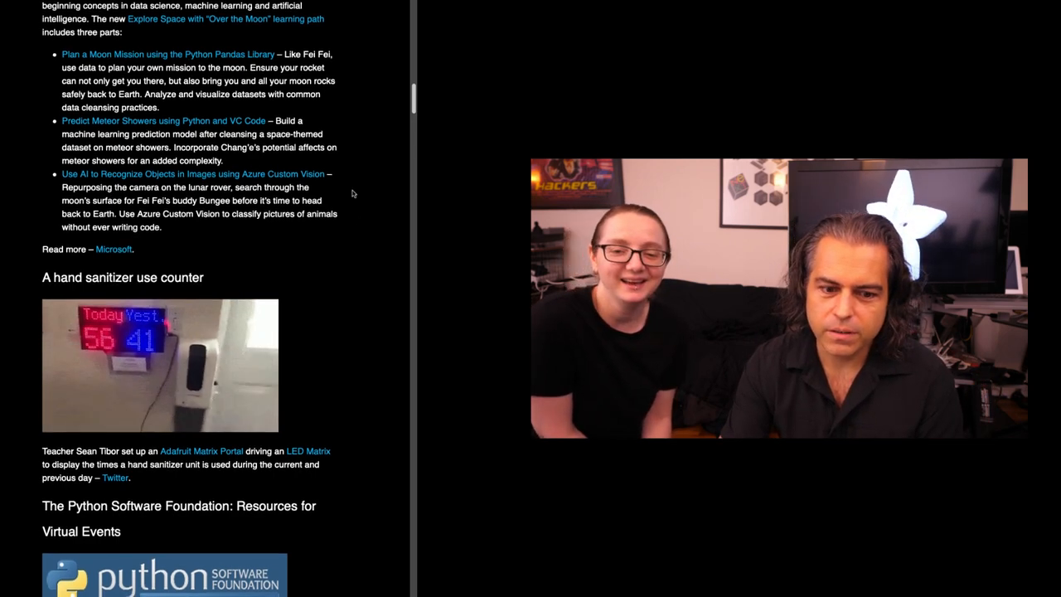
pyautogui.scroll(-3)
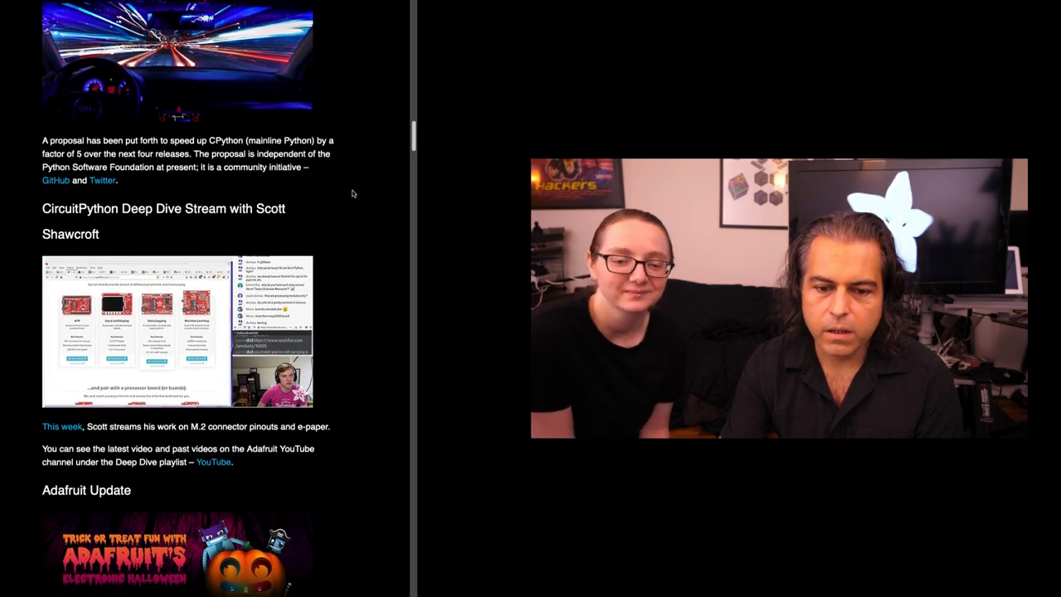
pyautogui.scroll(-3)
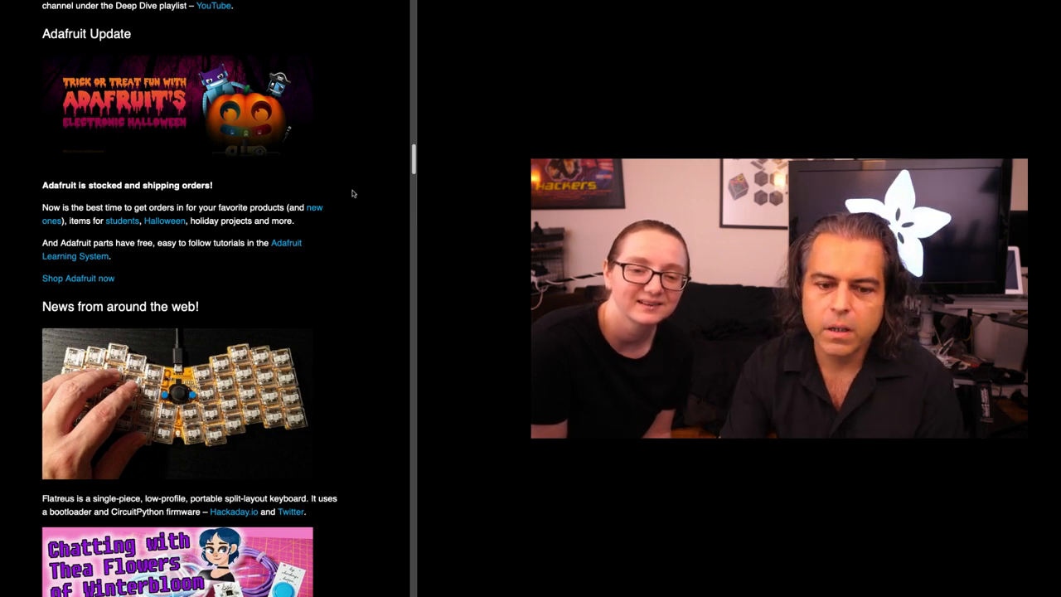
pyautogui.scroll(-3)
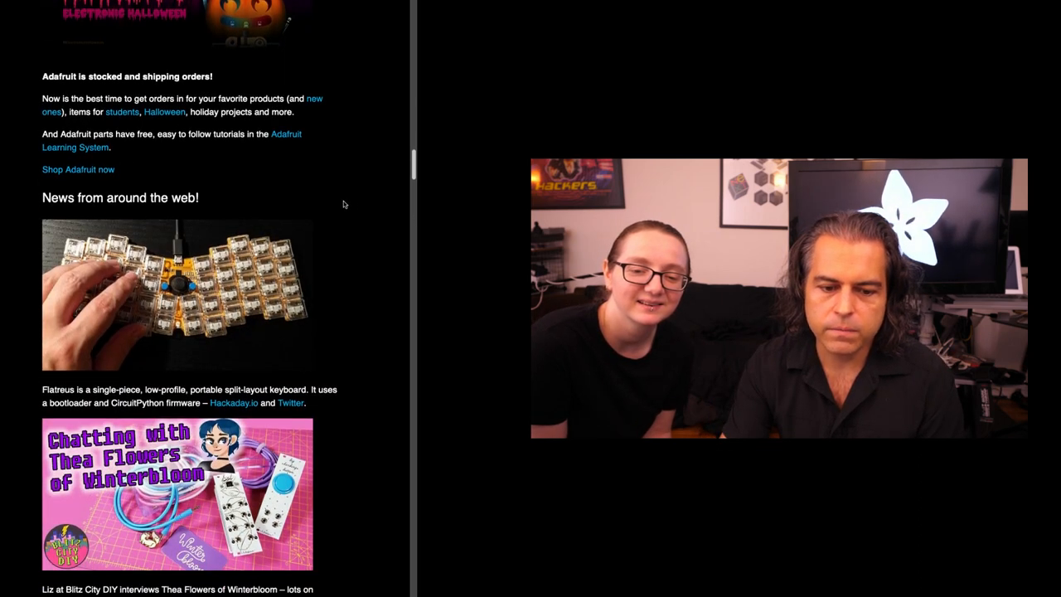
pyautogui.scroll(-3)
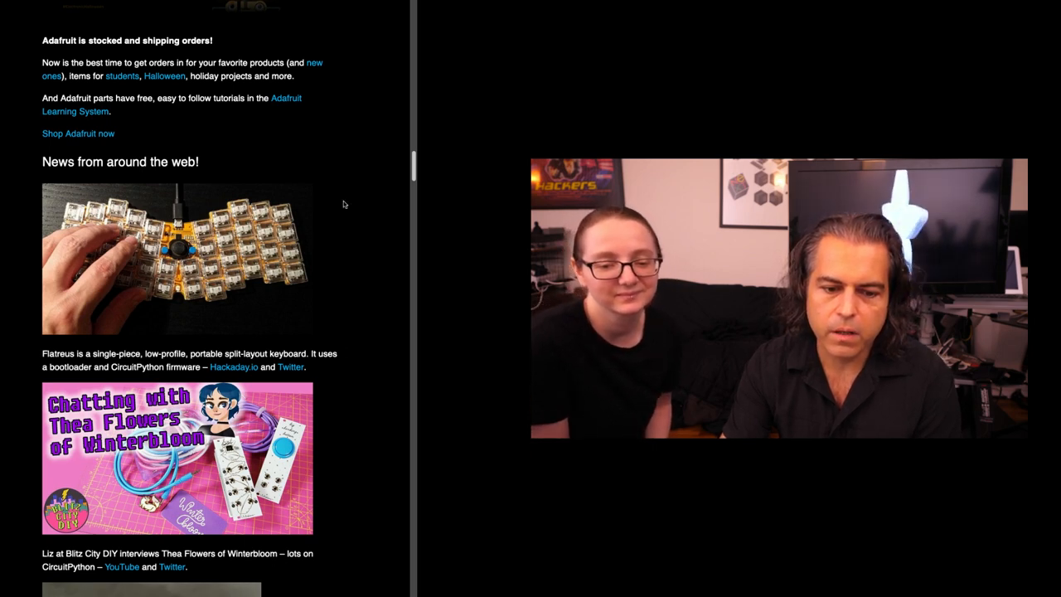
pyautogui.scroll(-3)
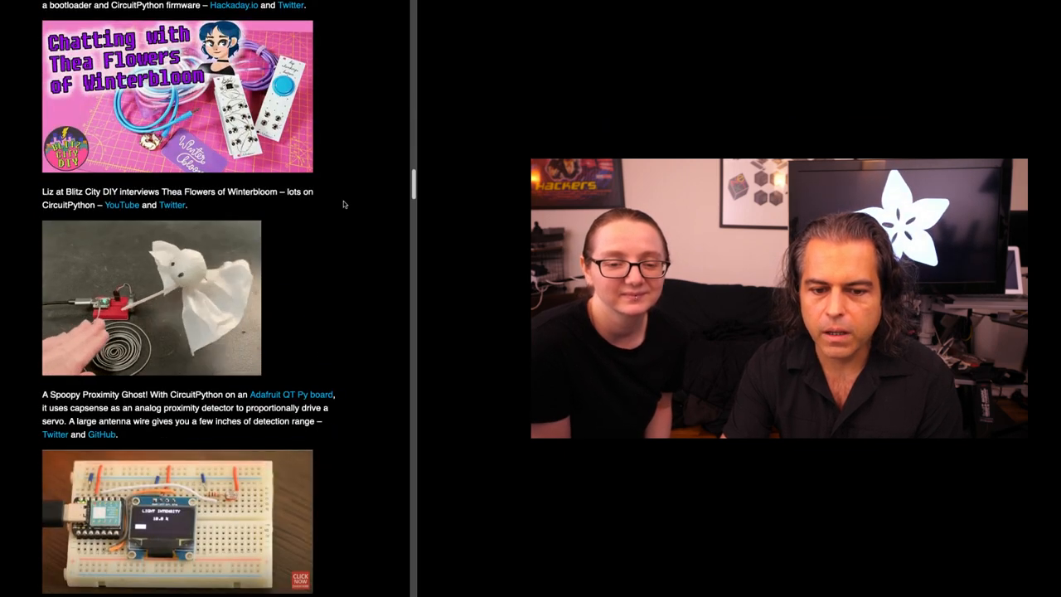
pyautogui.scroll(-3)
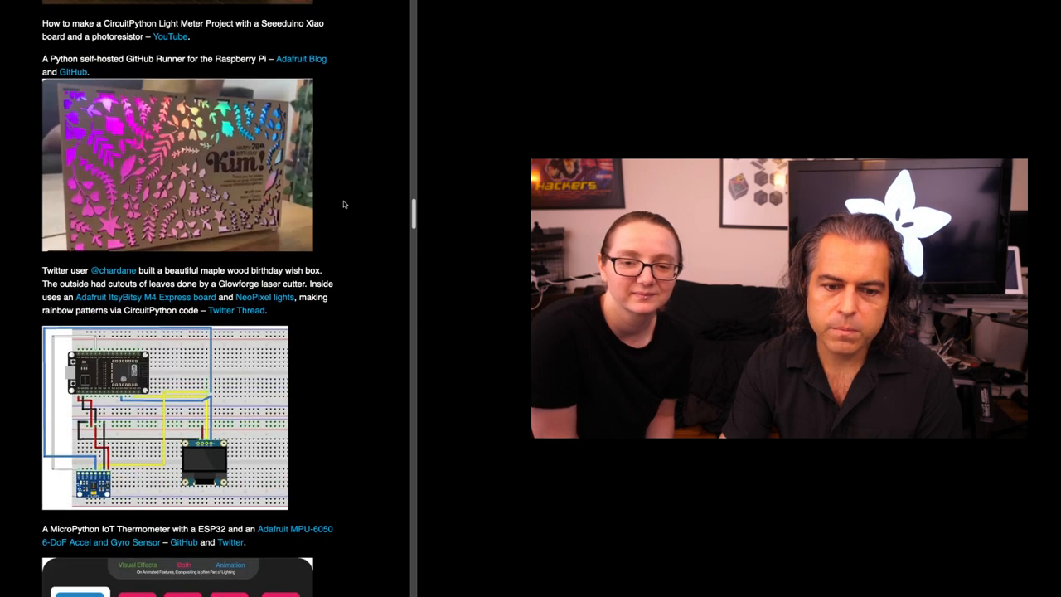
pyautogui.scroll(-3)
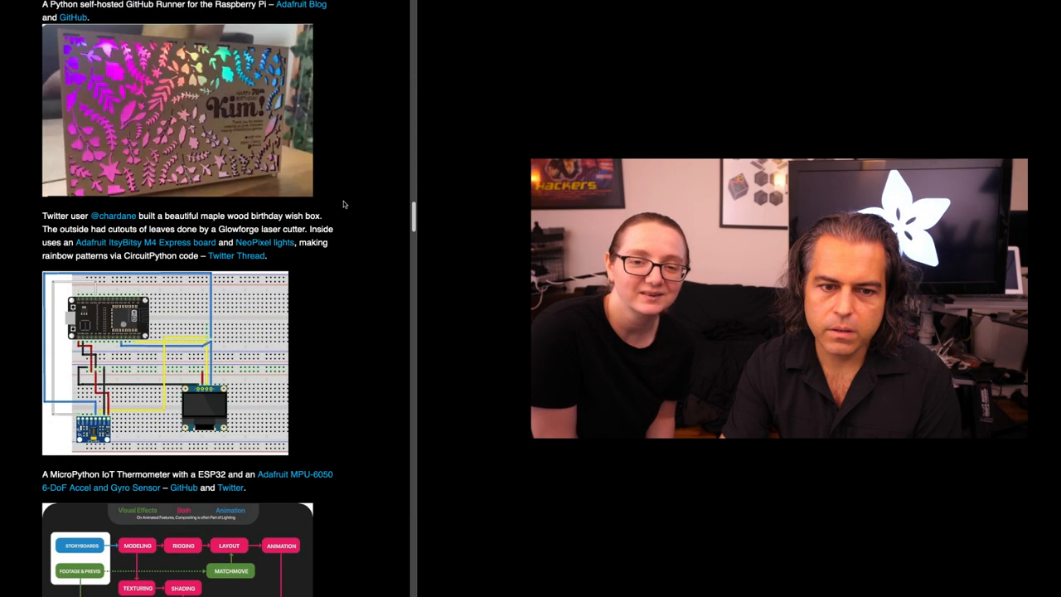
pyautogui.scroll(-3)
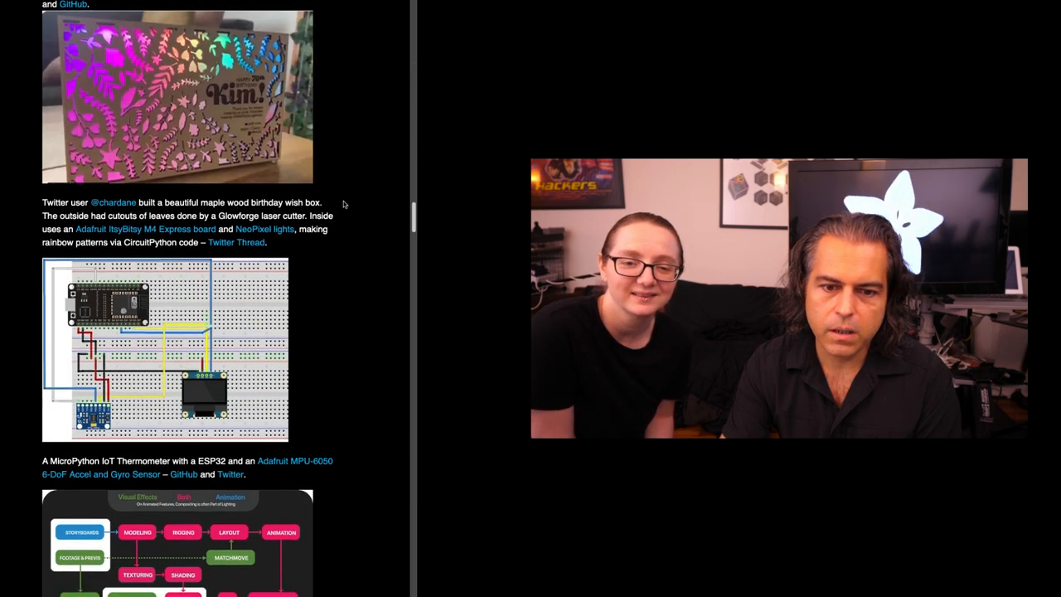
pyautogui.scroll(-3)
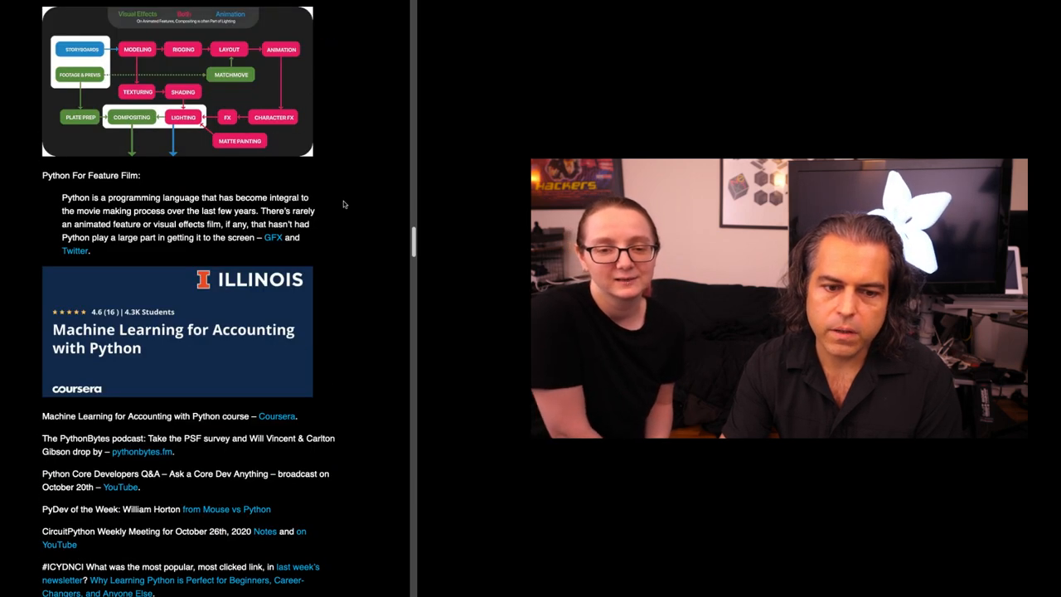
pyautogui.scroll(-3)
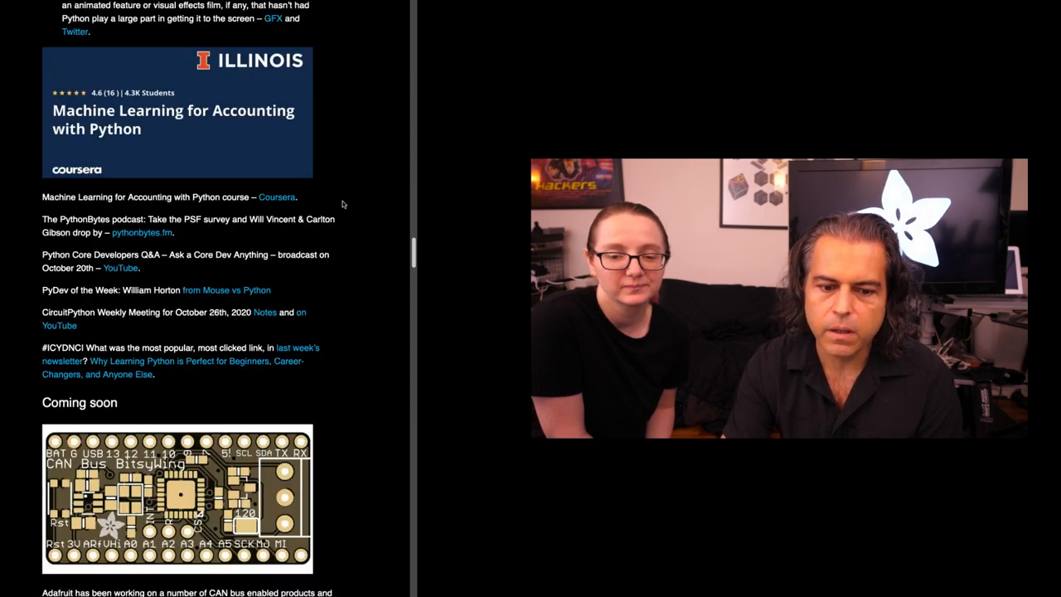
pyautogui.scroll(-3)
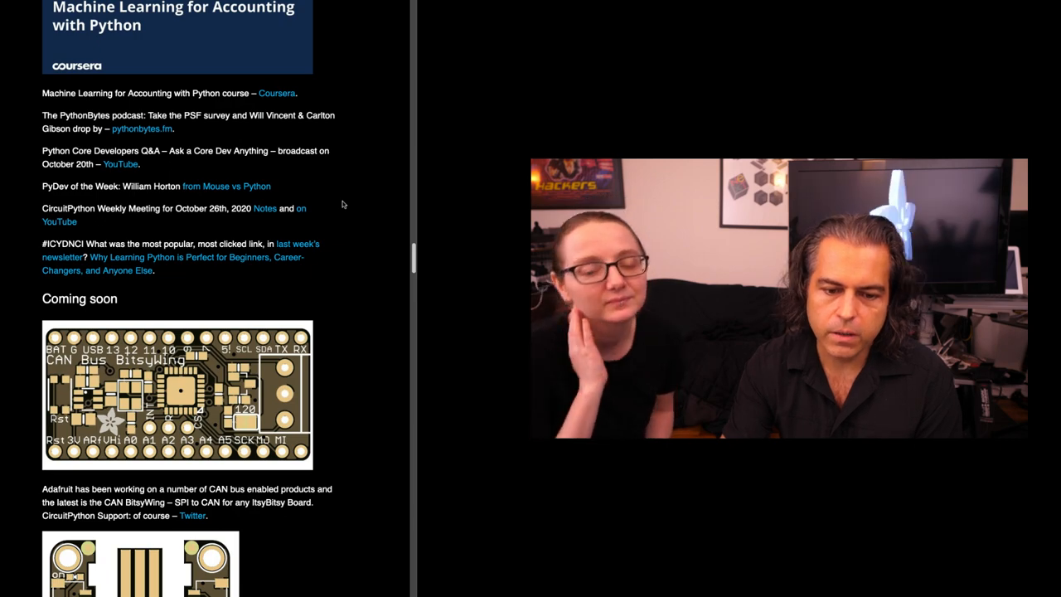
pyautogui.scroll(-3)
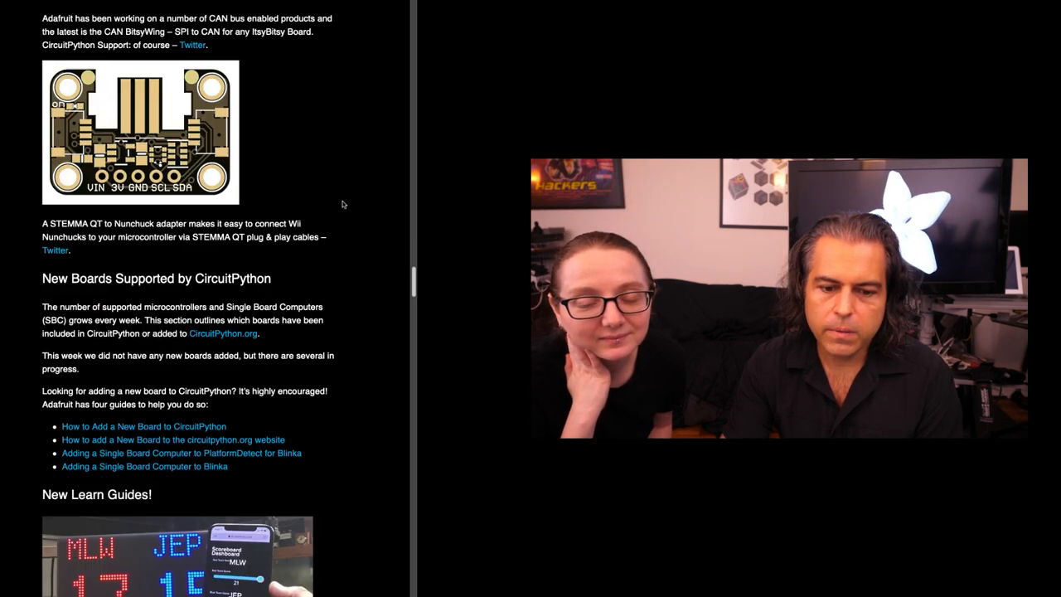
pyautogui.scroll(-3)
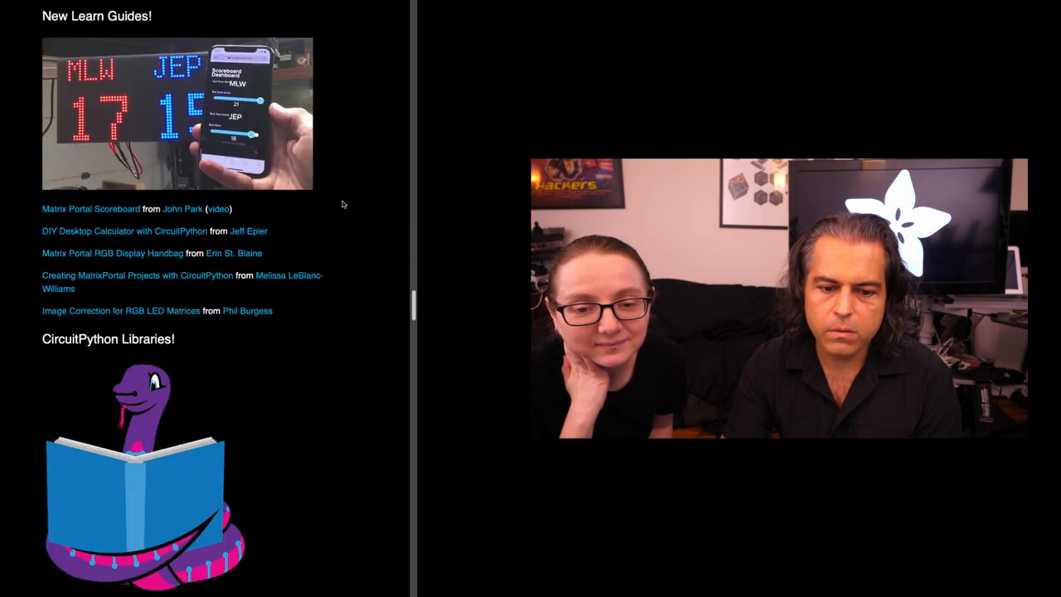
pyautogui.scroll(-3)
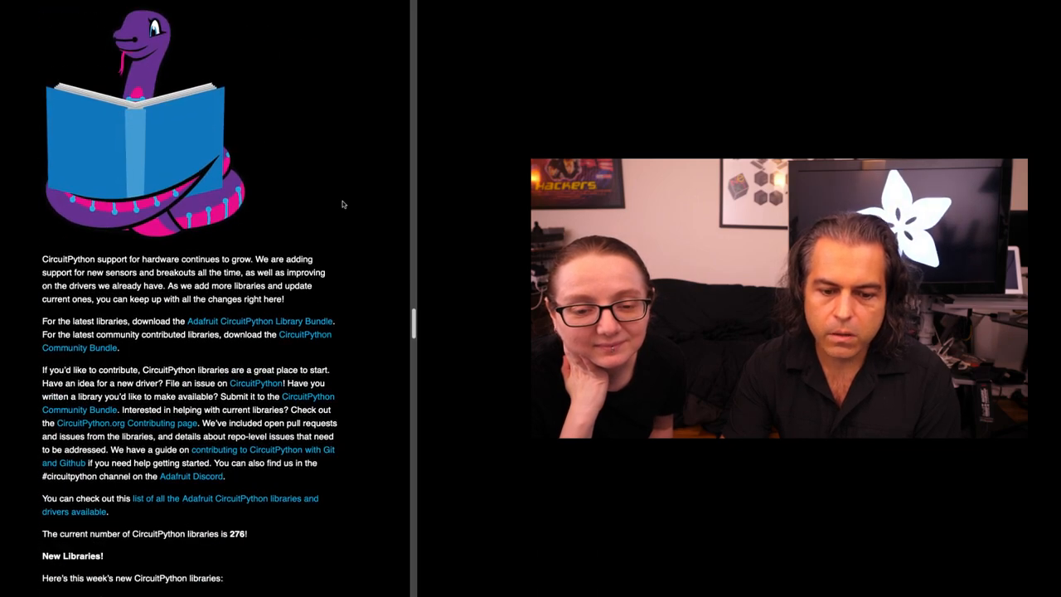
pyautogui.scroll(-3)
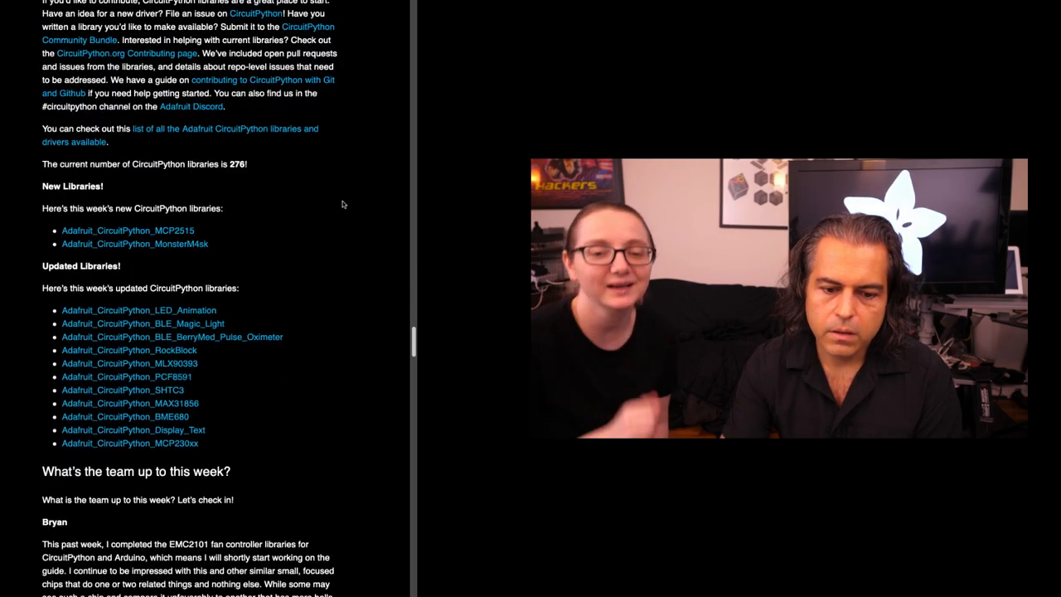
pyautogui.scroll(-3)
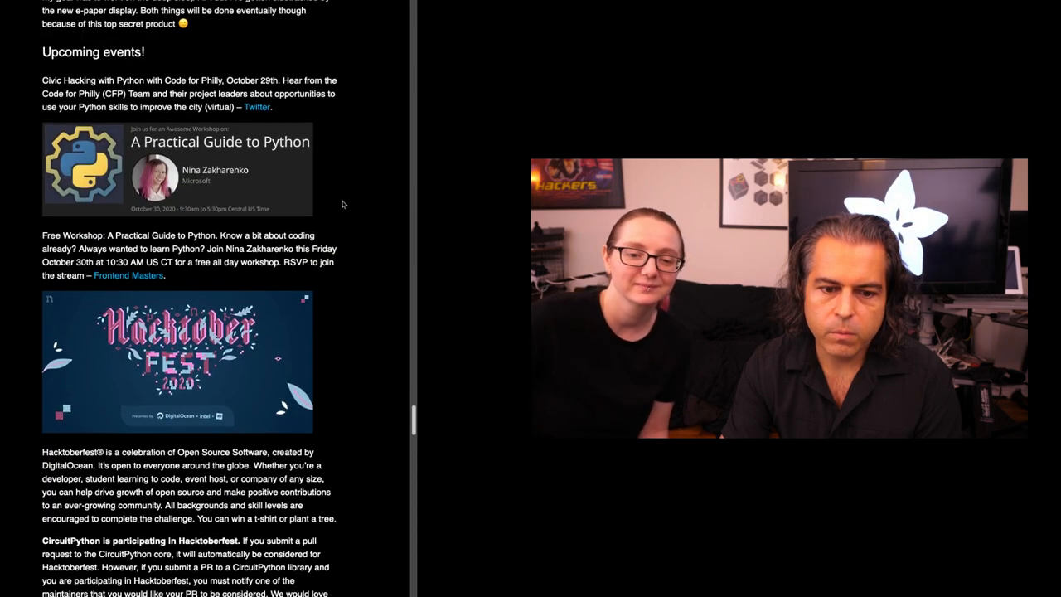
pyautogui.scroll(-3)
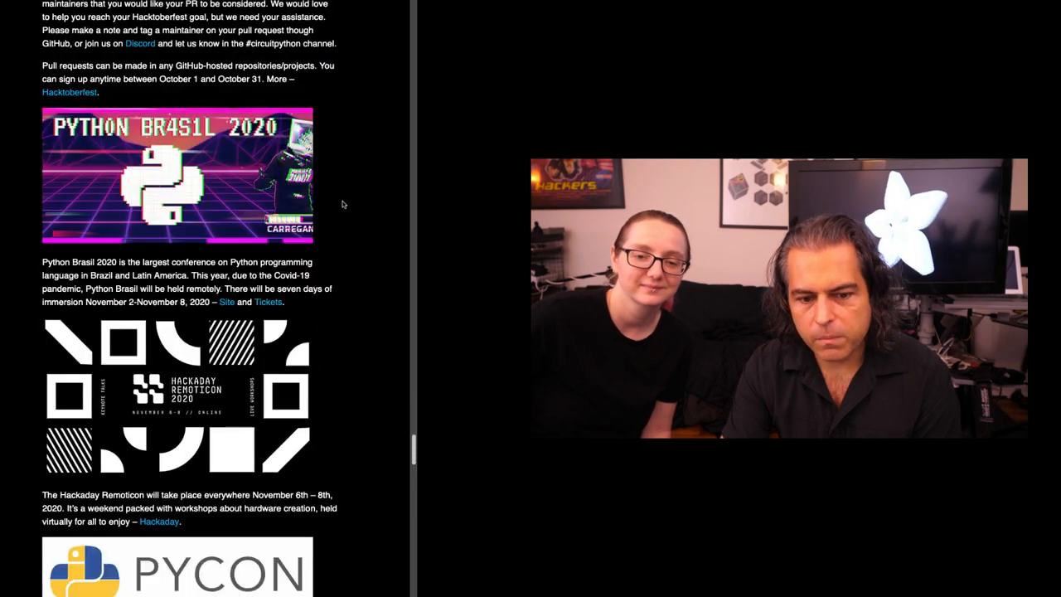
pyautogui.scroll(-3)
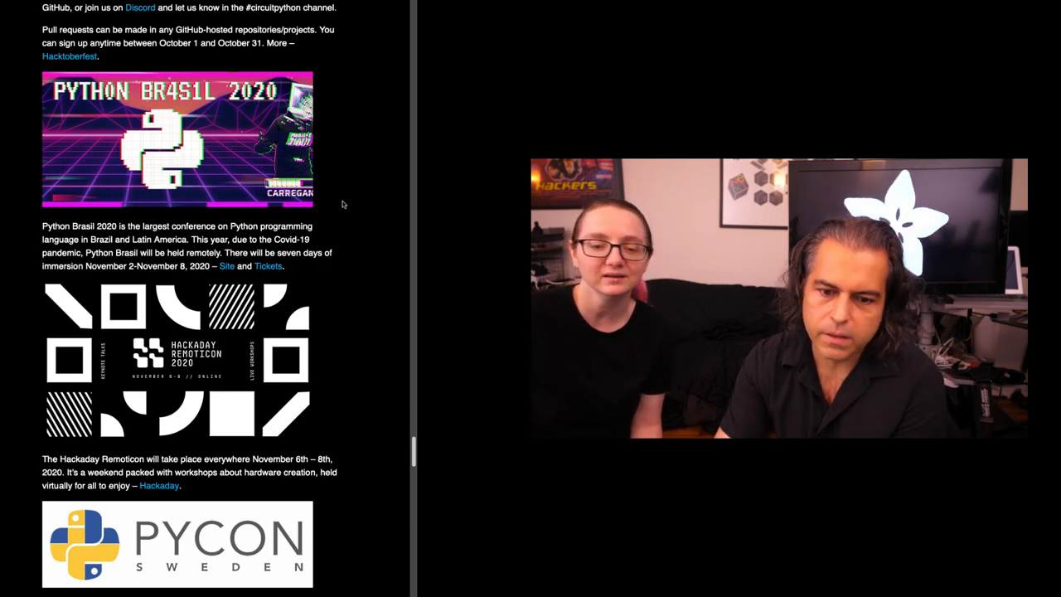
pyautogui.scroll(-3)
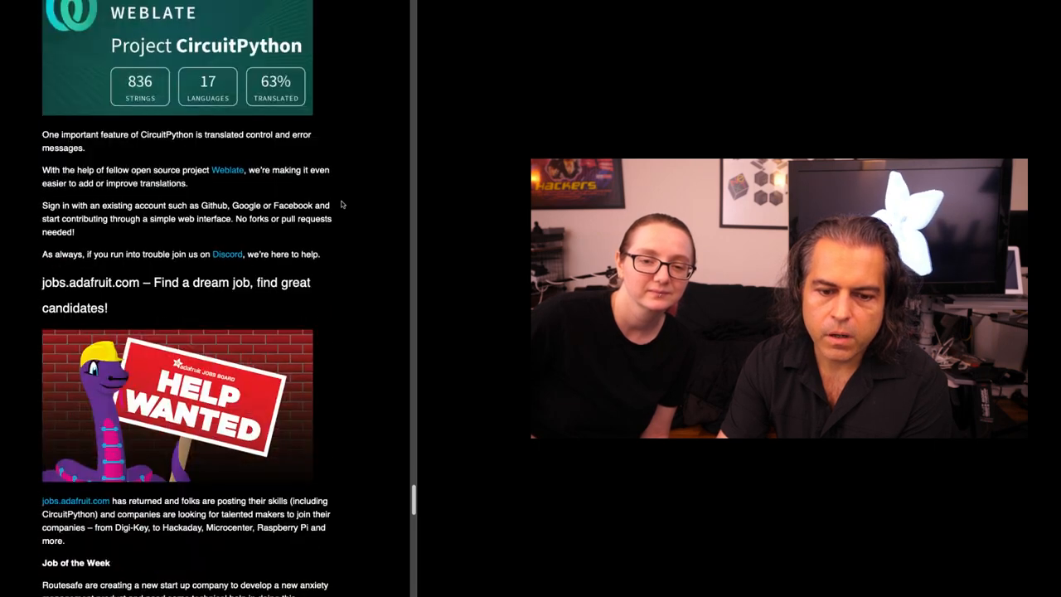
pyautogui.scroll(-3)
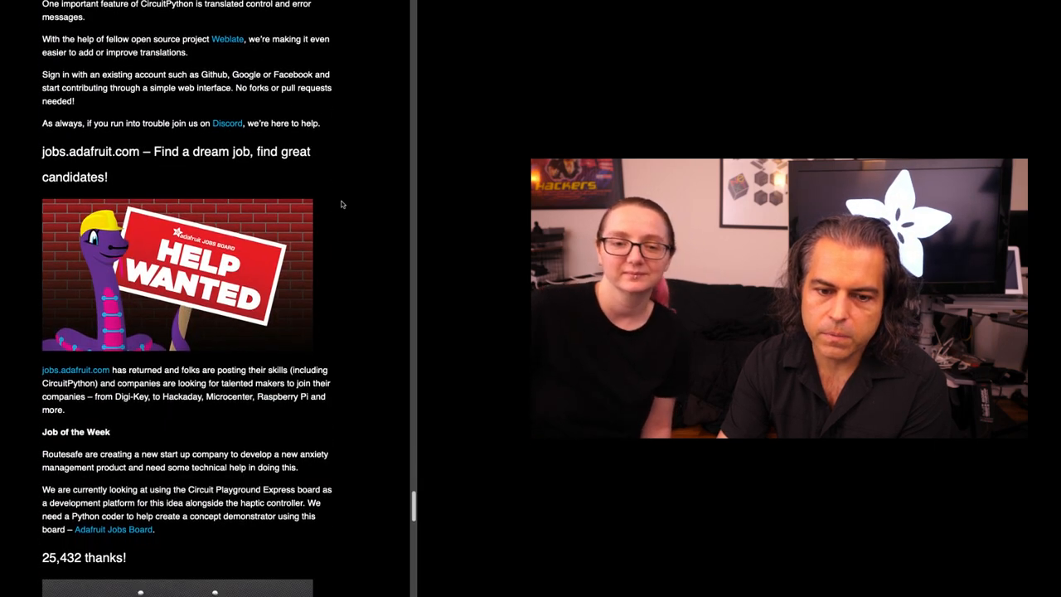
pyautogui.scroll(-3)
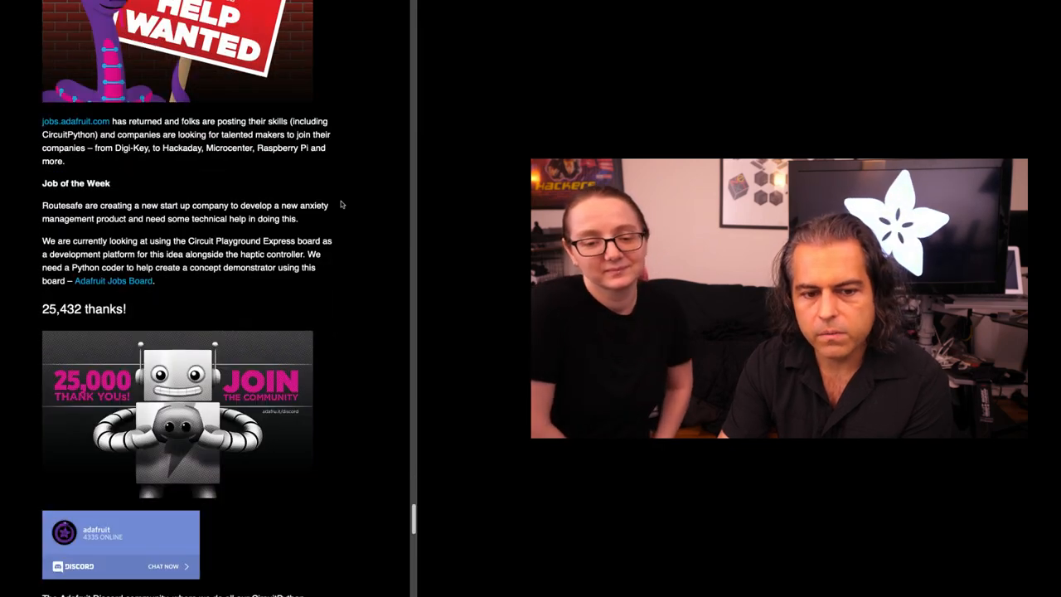
pyautogui.scroll(-3)
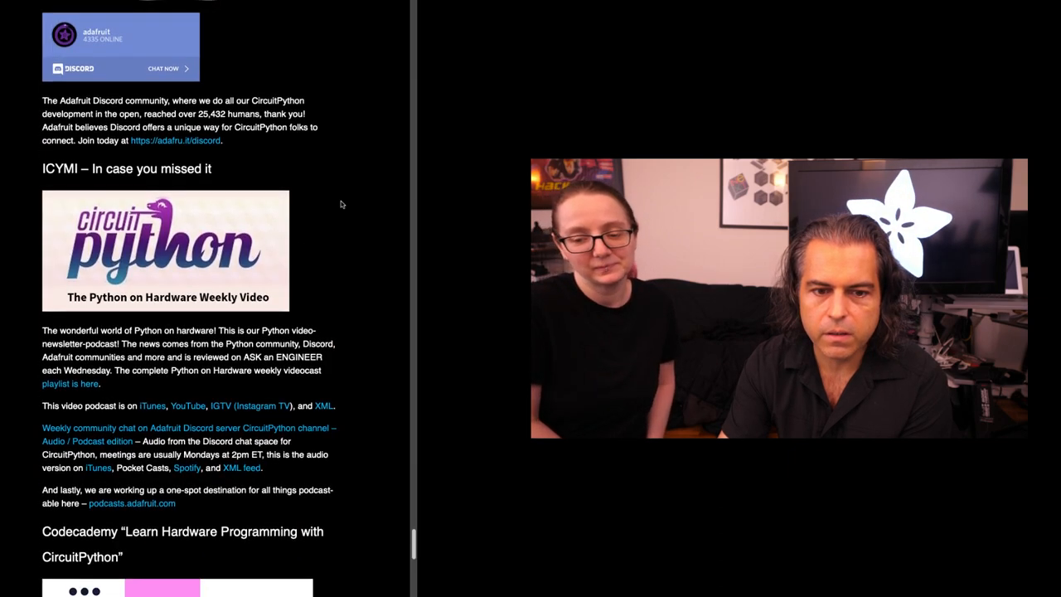
pyautogui.scroll(-3)
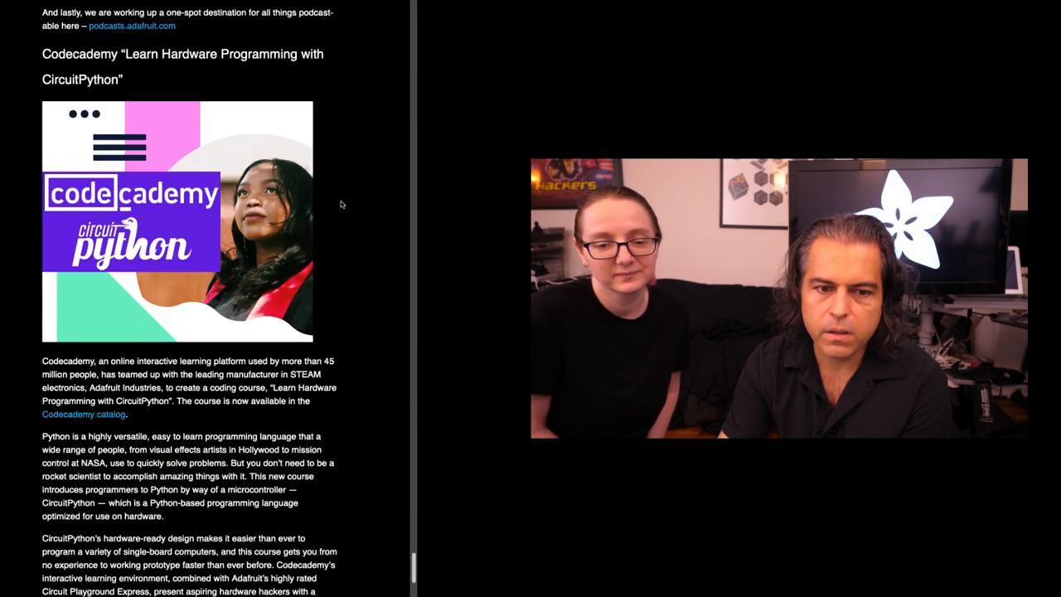
pyautogui.scroll(-3)
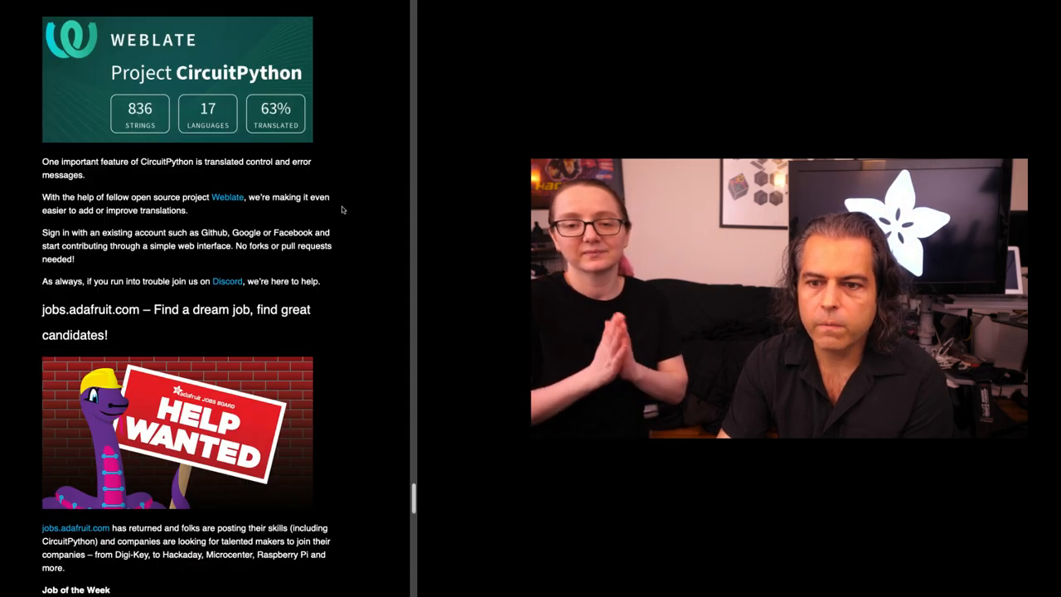